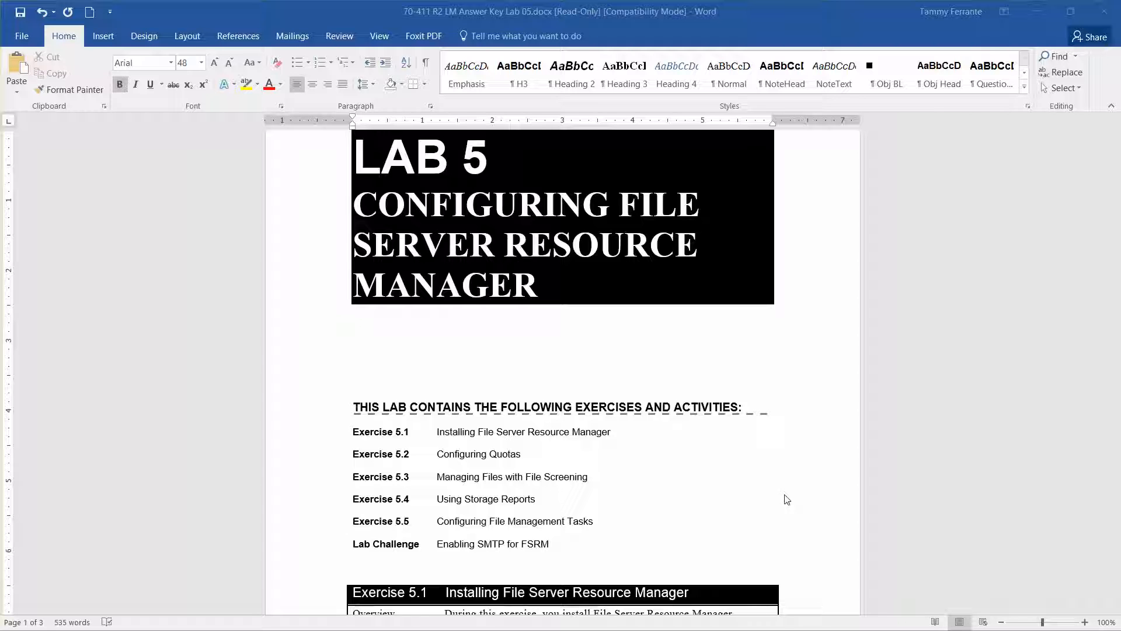
{"action": "mouse_move", "coordinate": [592, 498]}
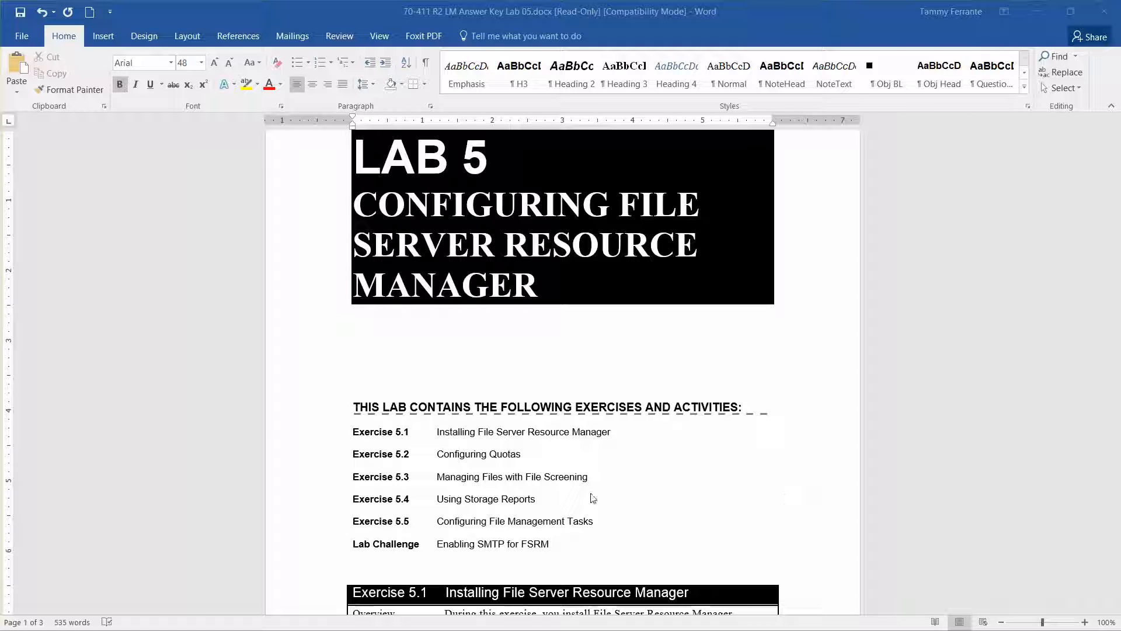
{"action": "mouse_move", "coordinate": [516, 444]}
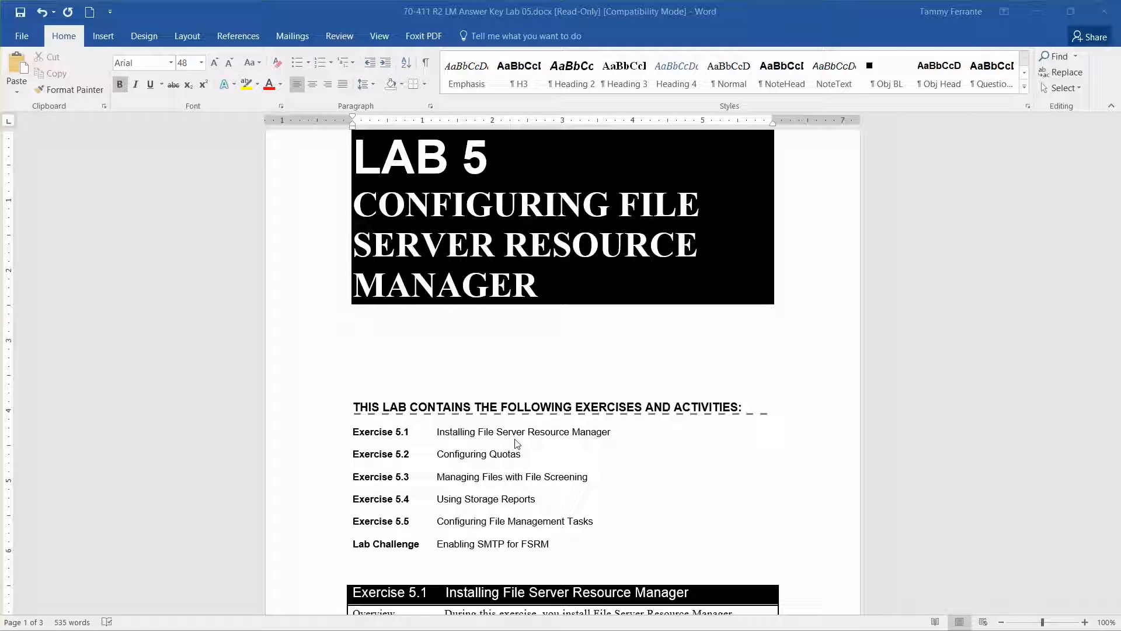
{"action": "mouse_move", "coordinate": [519, 477]}
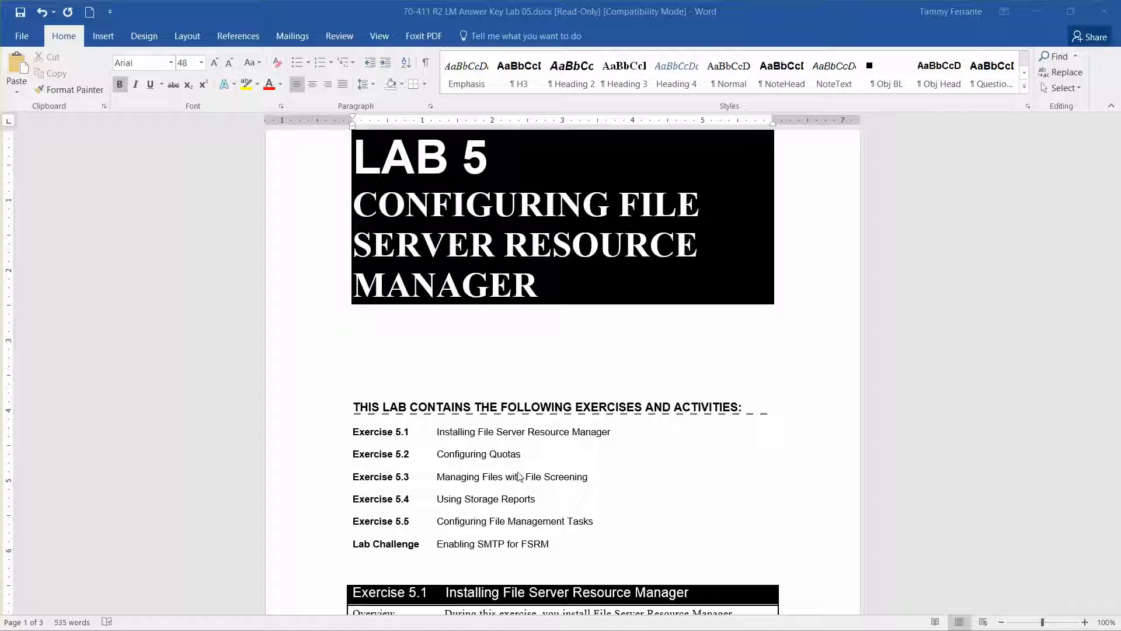
{"action": "mouse_move", "coordinate": [521, 508]}
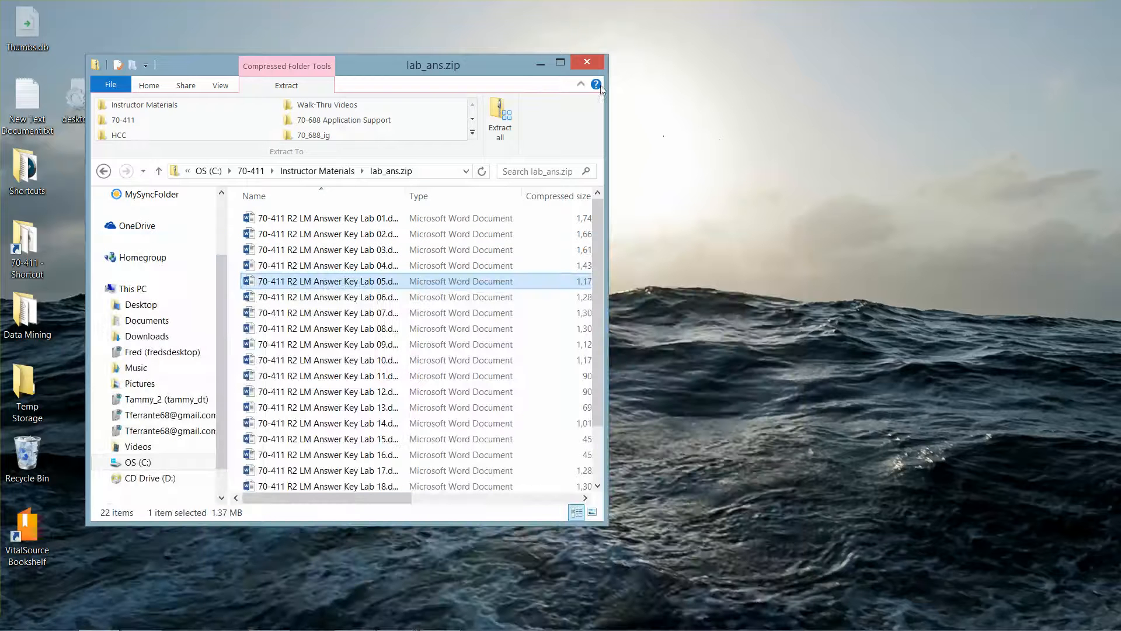
Take checkpoints of Server01, RWDC01 and Server02, then minimize Hyper-V Manager.
{"action": "left_click", "coordinate": [586, 61]}
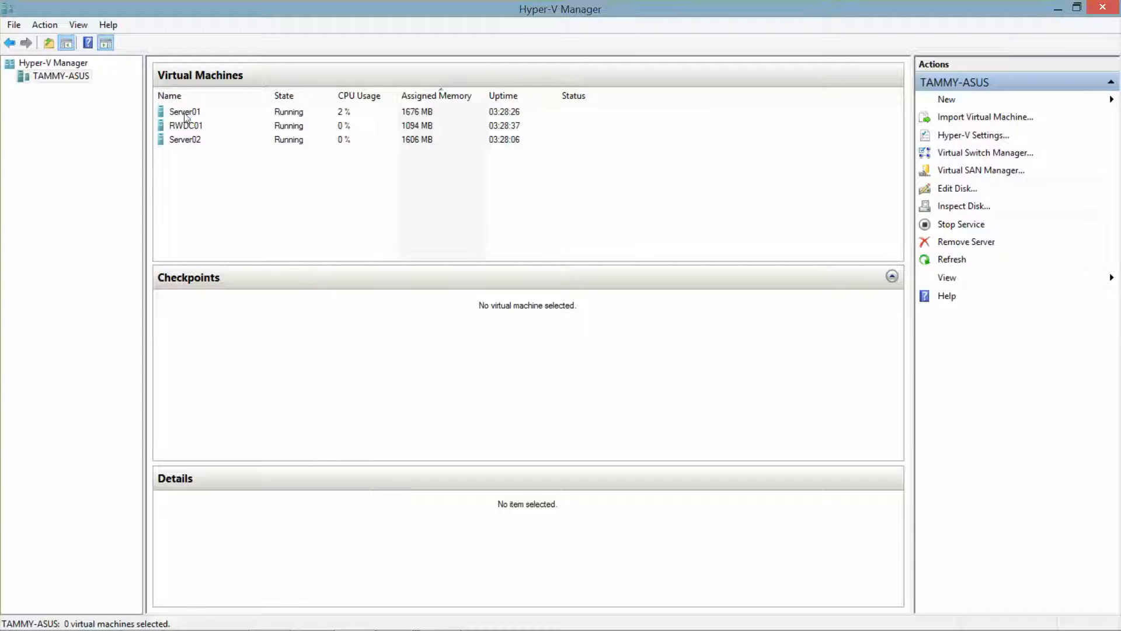
{"action": "right_click", "coordinate": [185, 112]}
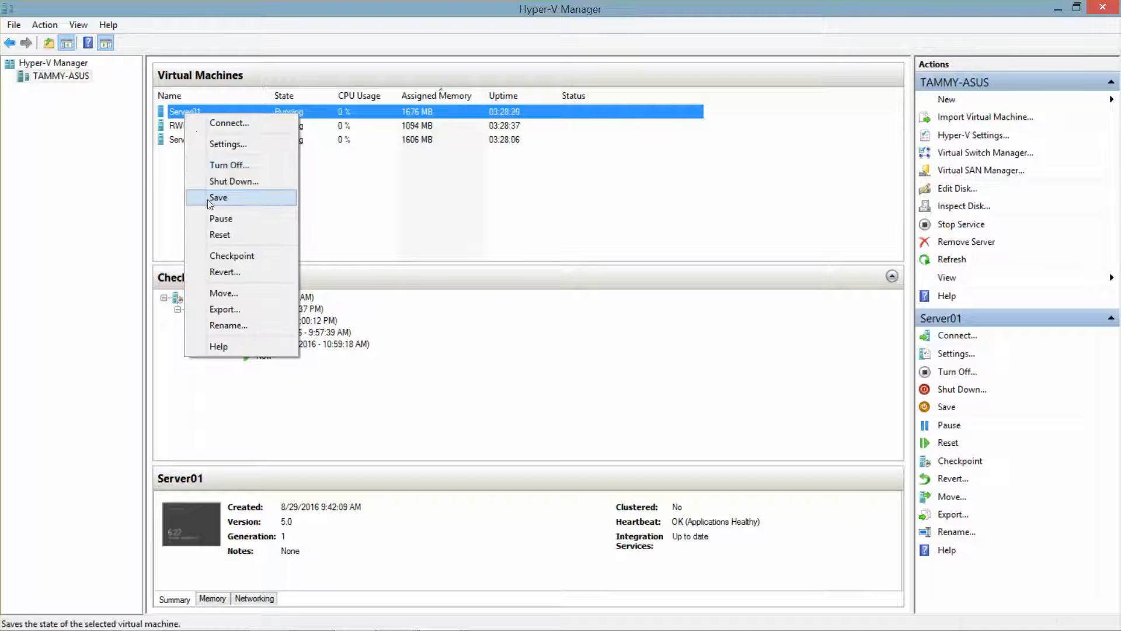
{"action": "left_click", "coordinate": [232, 255]}
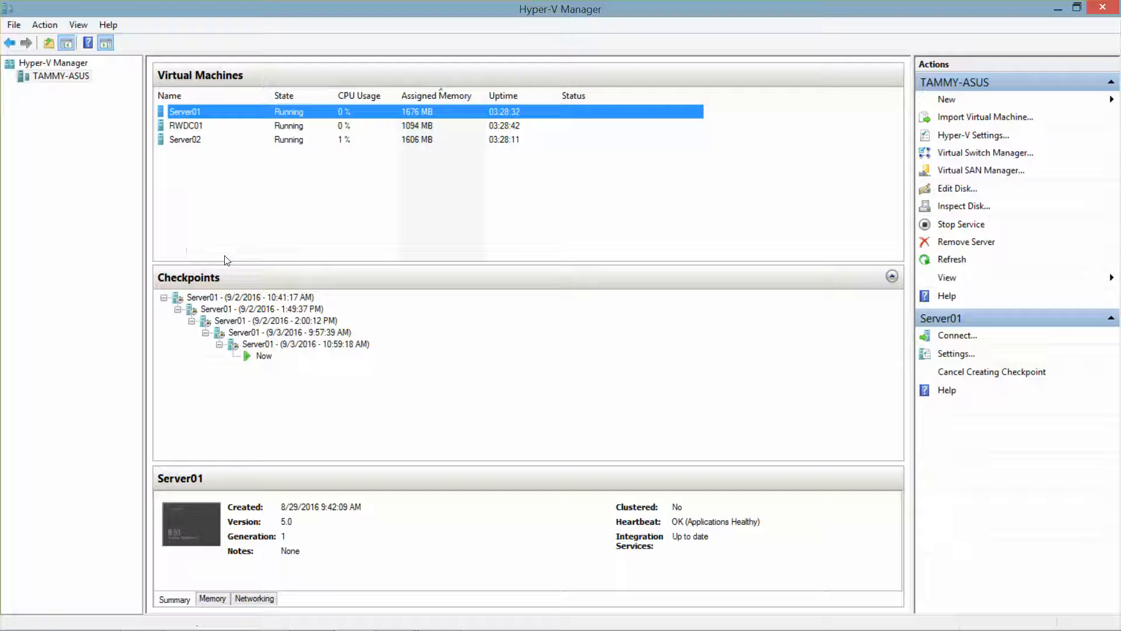
{"action": "right_click", "coordinate": [186, 125]}
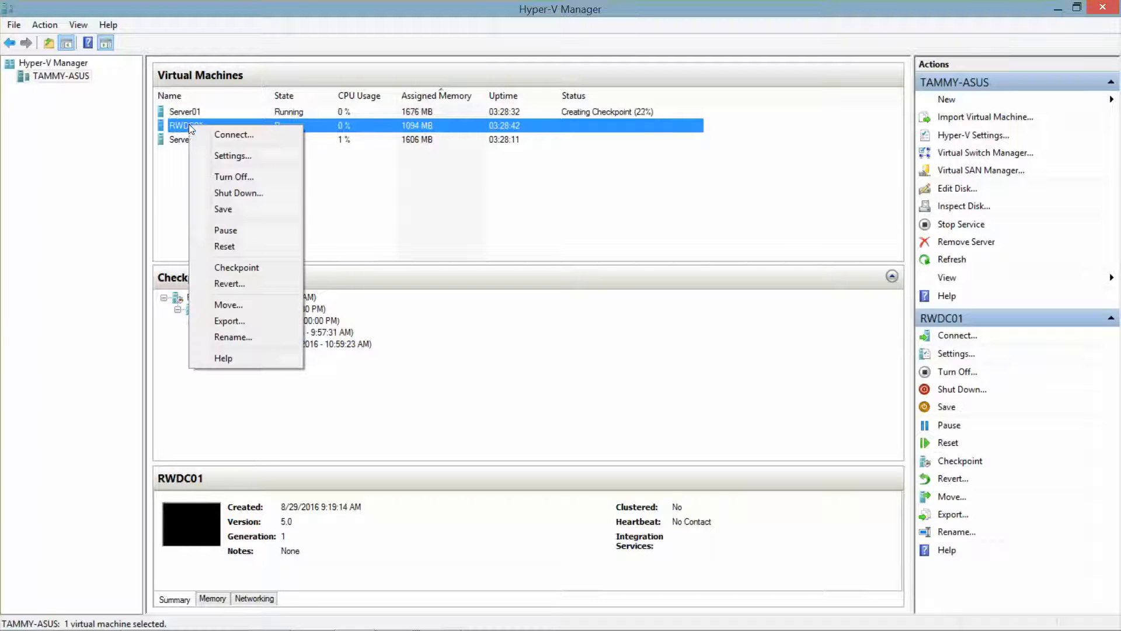
{"action": "mouse_move", "coordinate": [243, 267]}
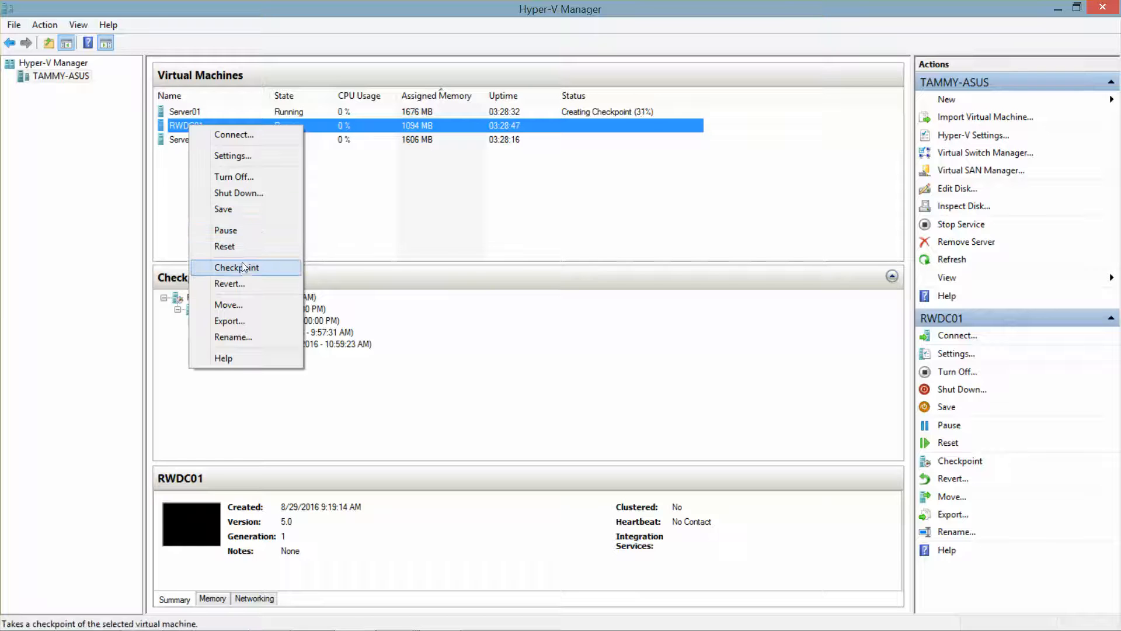
{"action": "left_click", "coordinate": [236, 267]}
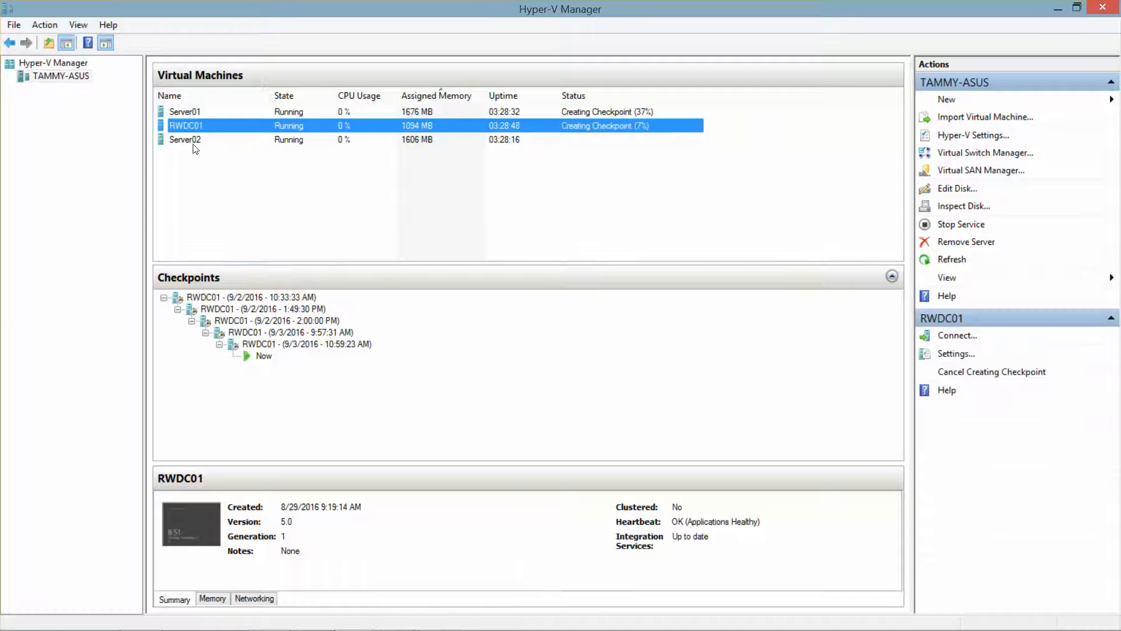
{"action": "right_click", "coordinate": [185, 139]}
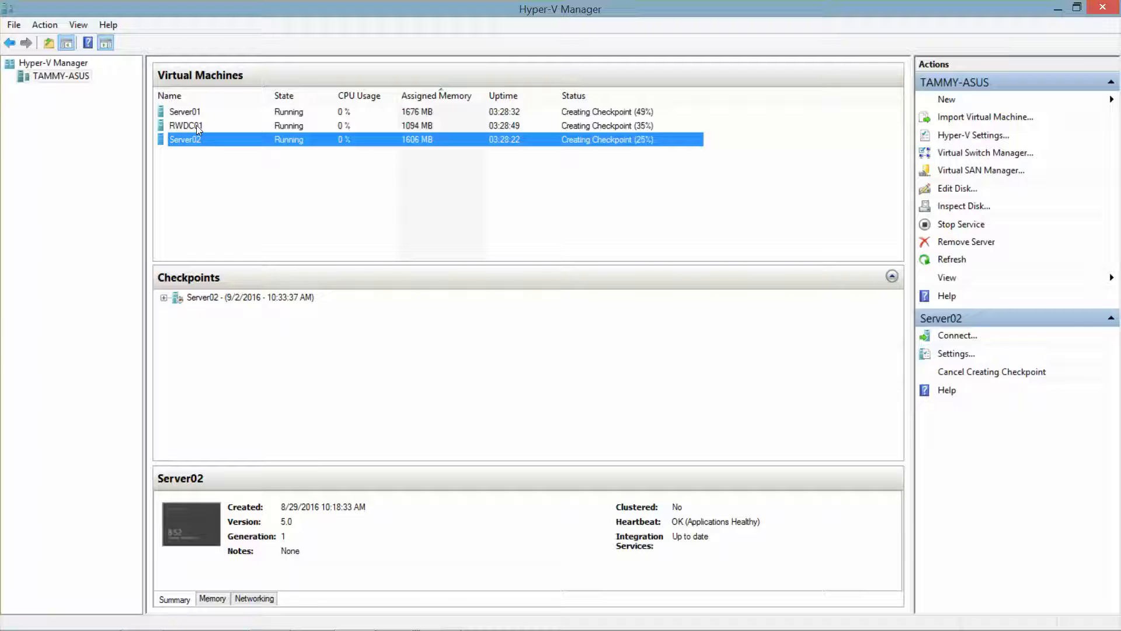
{"action": "left_click", "coordinate": [186, 125]}
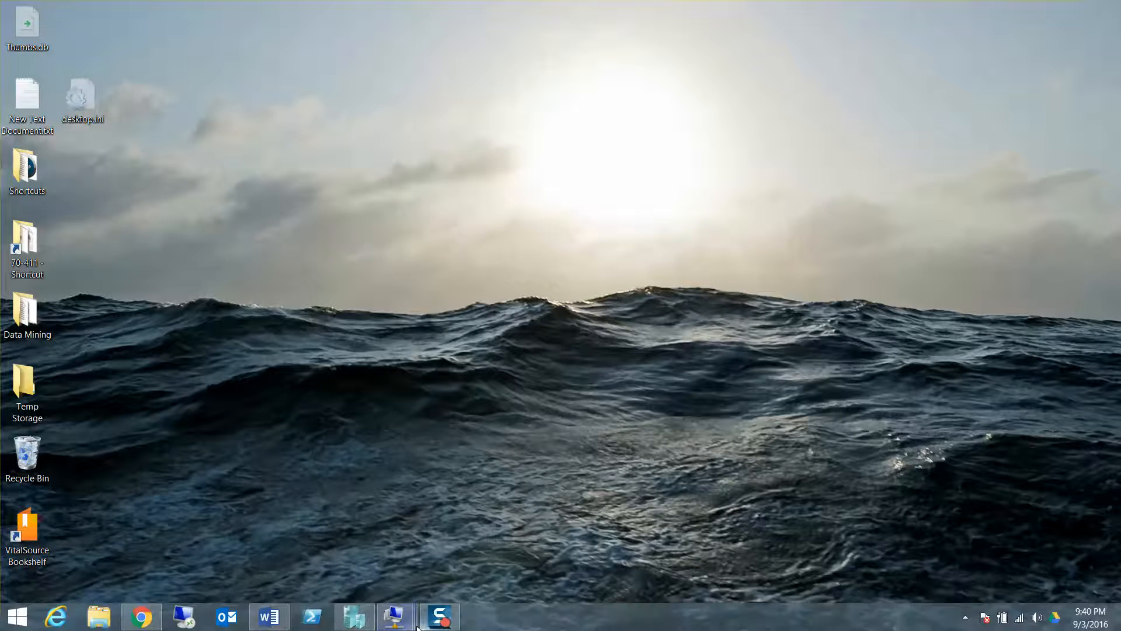
{"action": "mouse_move", "coordinate": [353, 615]}
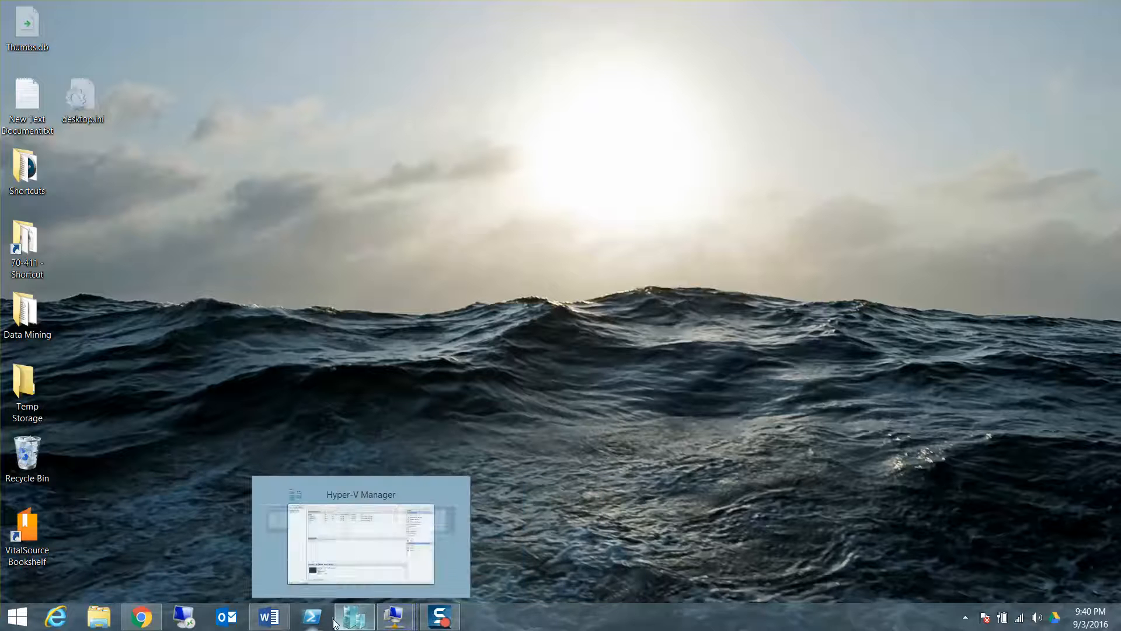
Restore the Lab 5 answer key in Word and scroll to the Exercise 5.1 overview.
{"action": "left_click", "coordinate": [268, 615]}
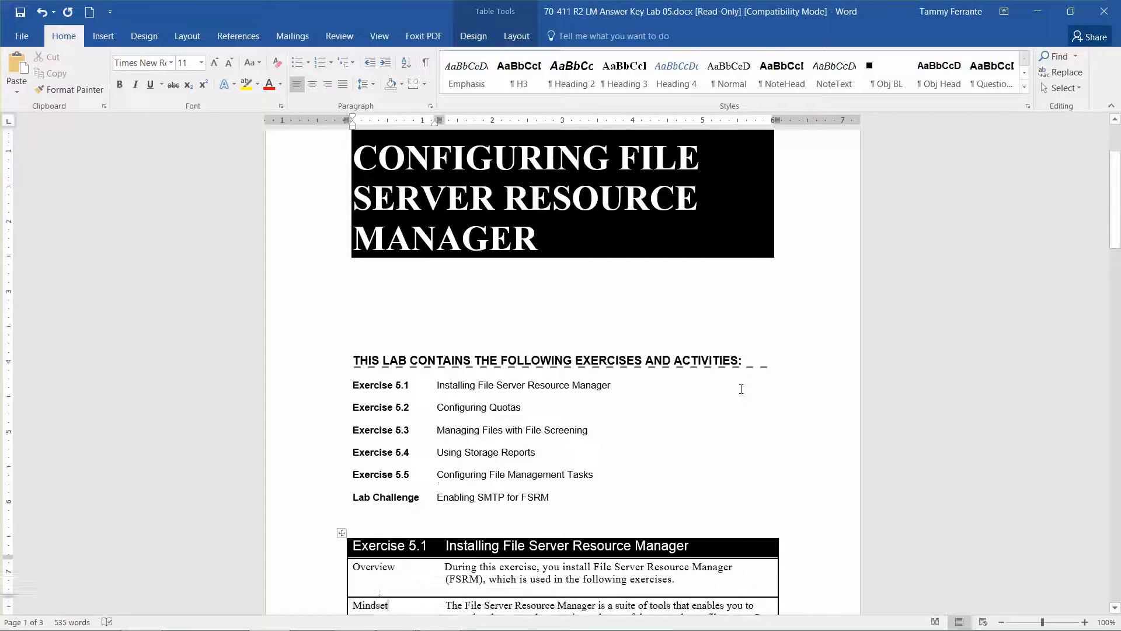
{"action": "scroll", "scroll_direction": "down", "scroll_amount": 3}
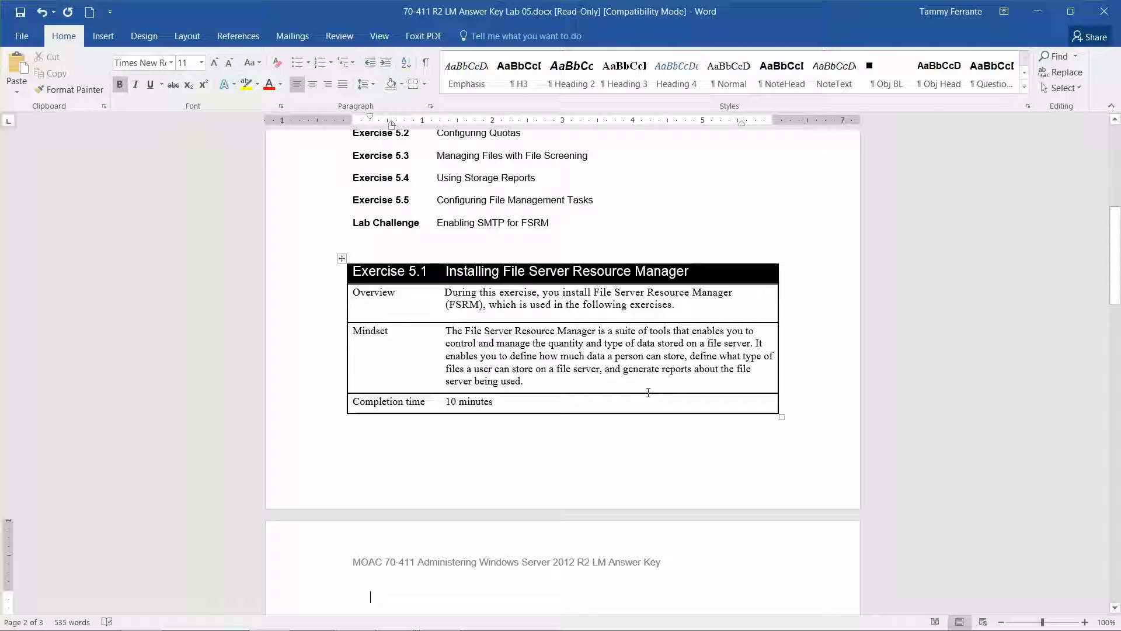
{"action": "mouse_move", "coordinate": [603, 365]}
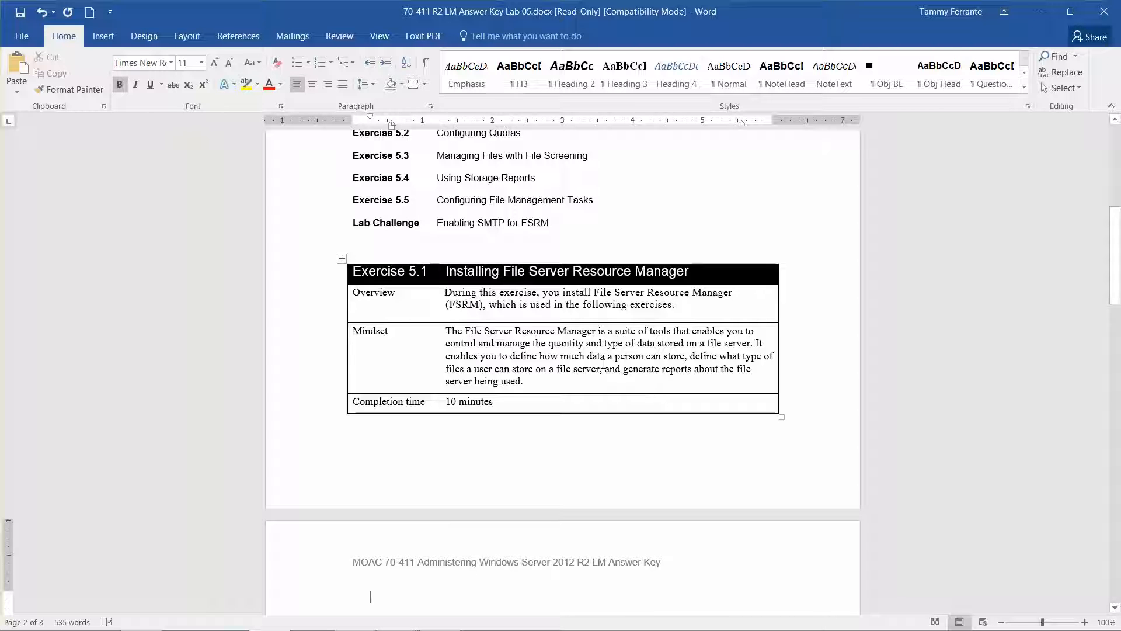
{"action": "mouse_move", "coordinate": [598, 391]}
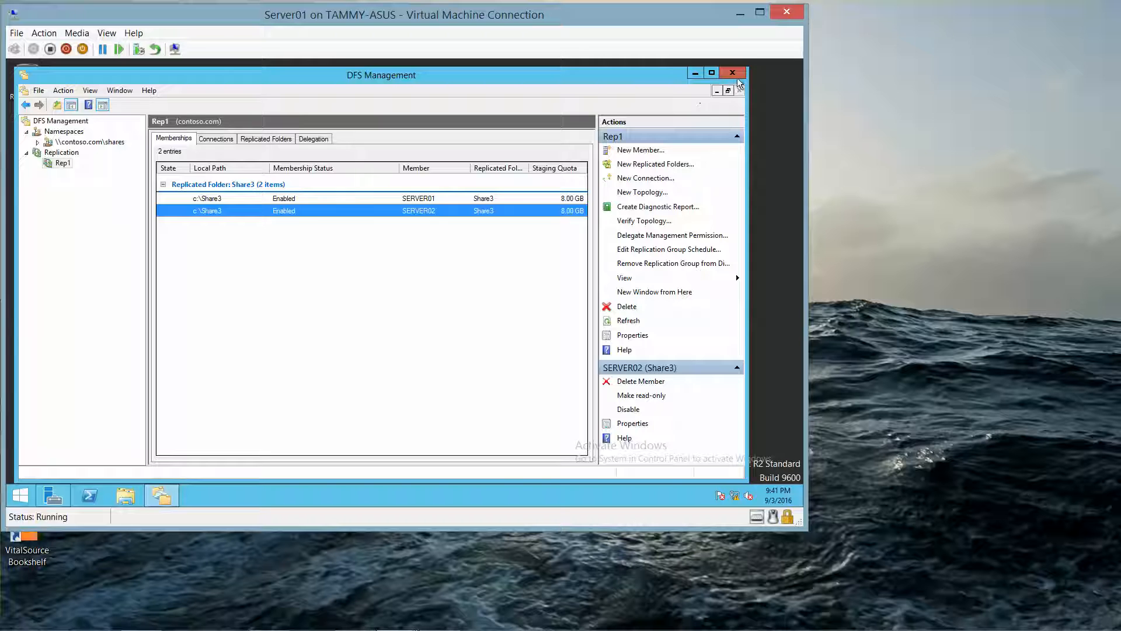
Close DFS Management, then launch Add Roles and Features from Server Manager's Manage menu.
{"action": "left_click", "coordinate": [733, 72]}
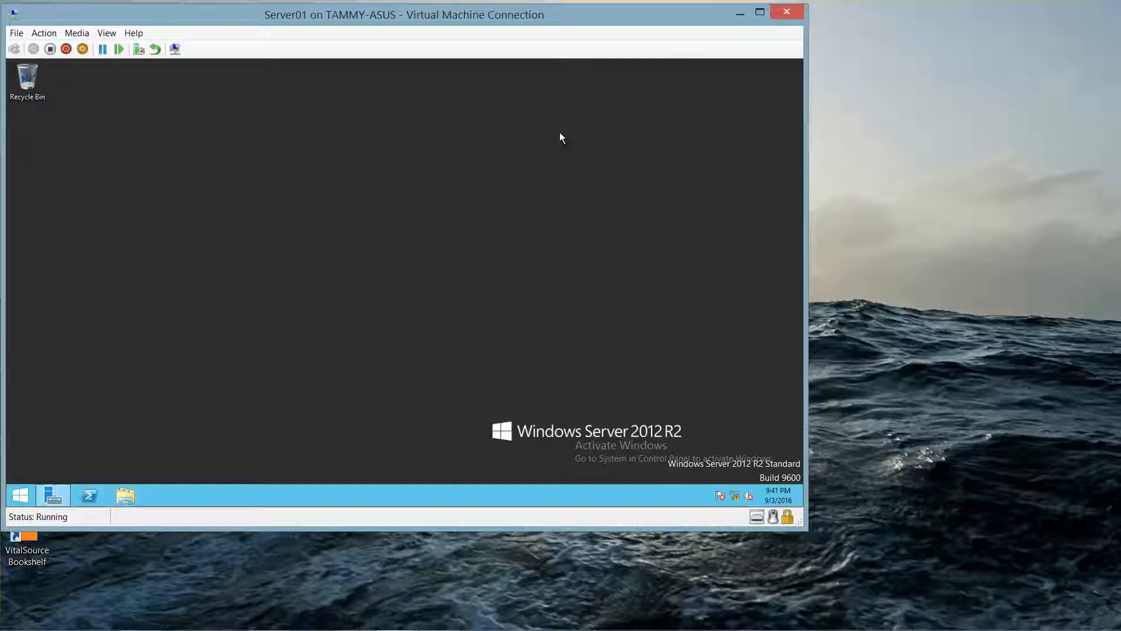
{"action": "mouse_move", "coordinate": [379, 237]}
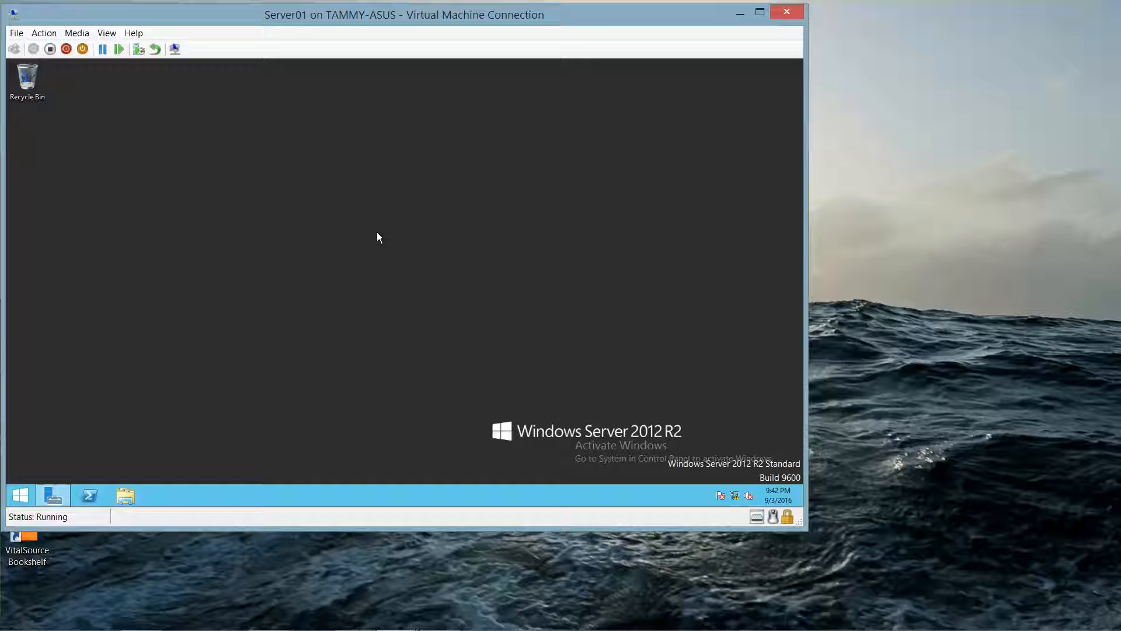
{"action": "mouse_move", "coordinate": [210, 280]}
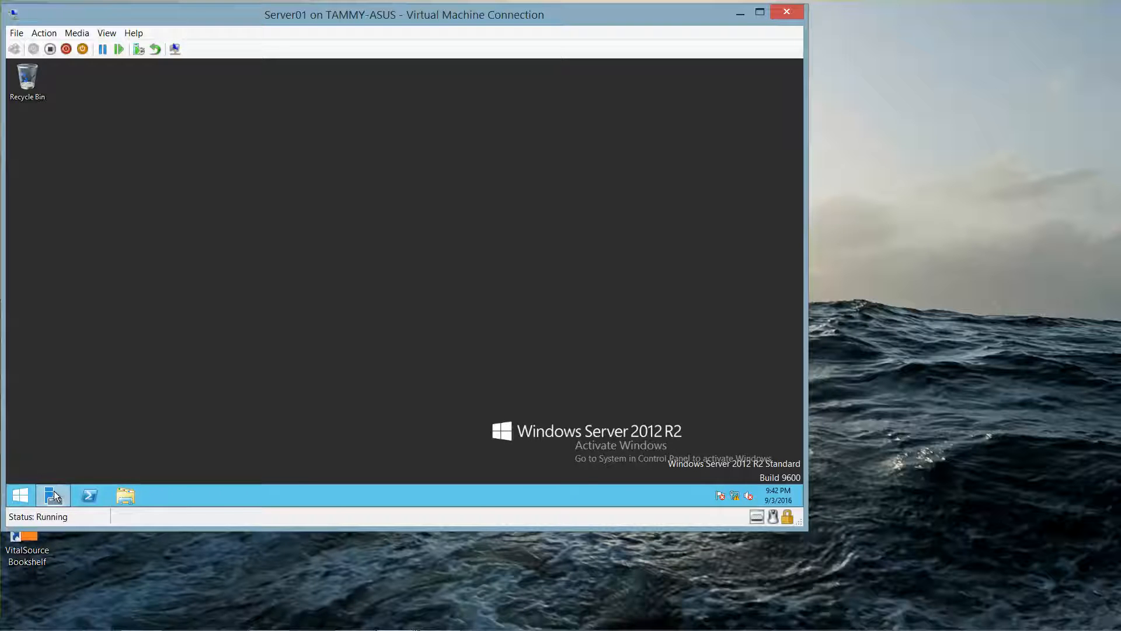
{"action": "left_click", "coordinate": [52, 496]}
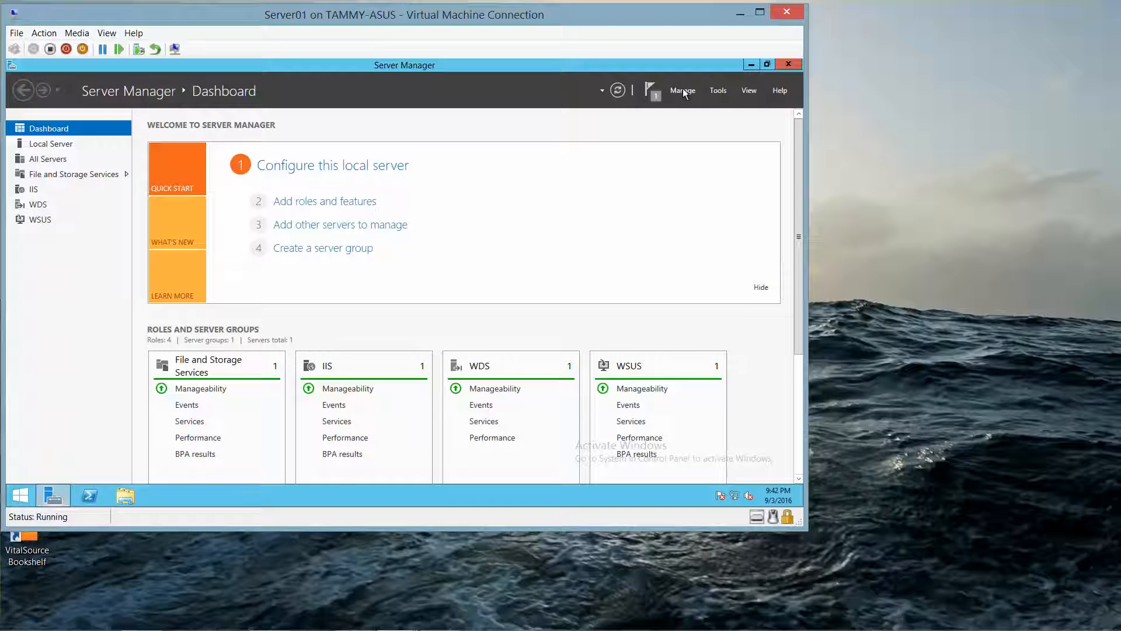
{"action": "left_click", "coordinate": [682, 90]}
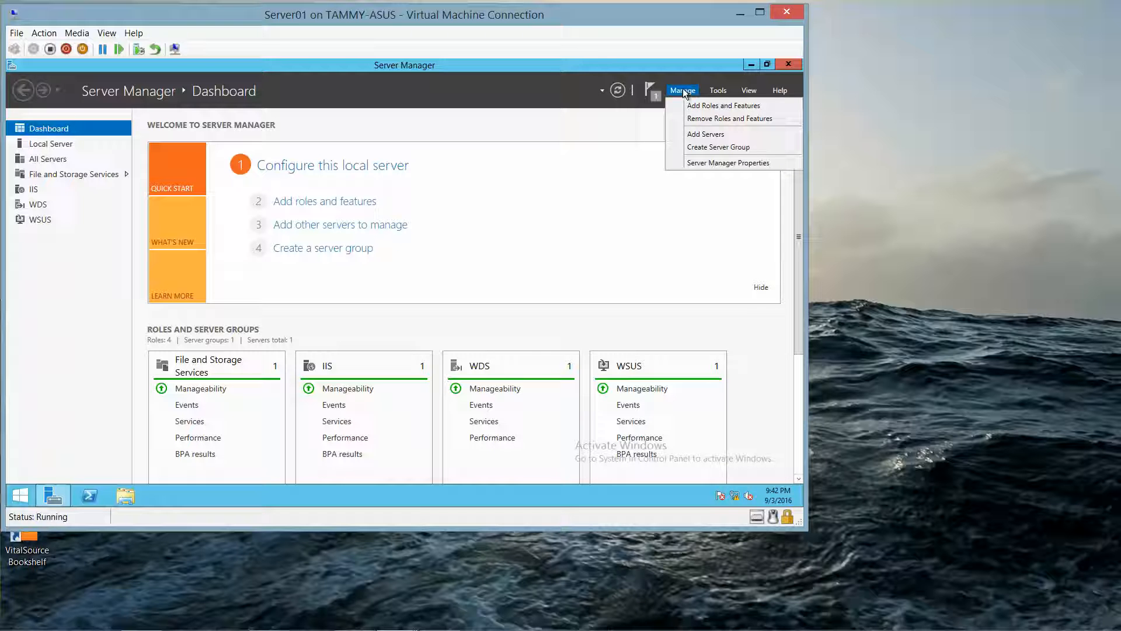
{"action": "left_click", "coordinate": [723, 105]}
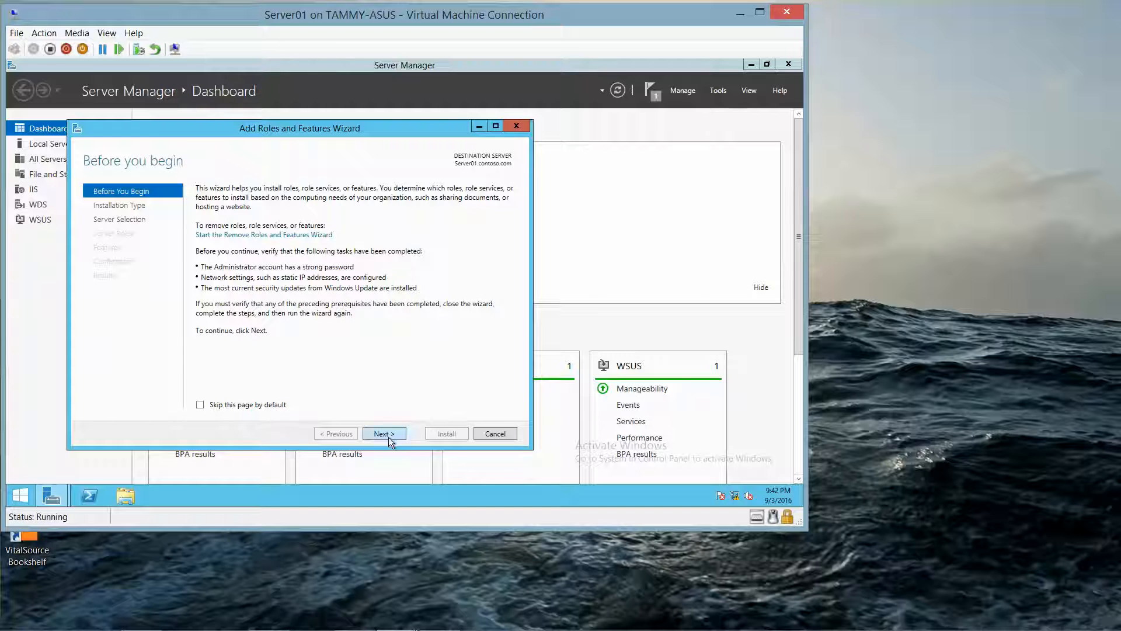
Keep role-based installation with Server01 as the destination server.
{"action": "left_click", "coordinate": [384, 433]}
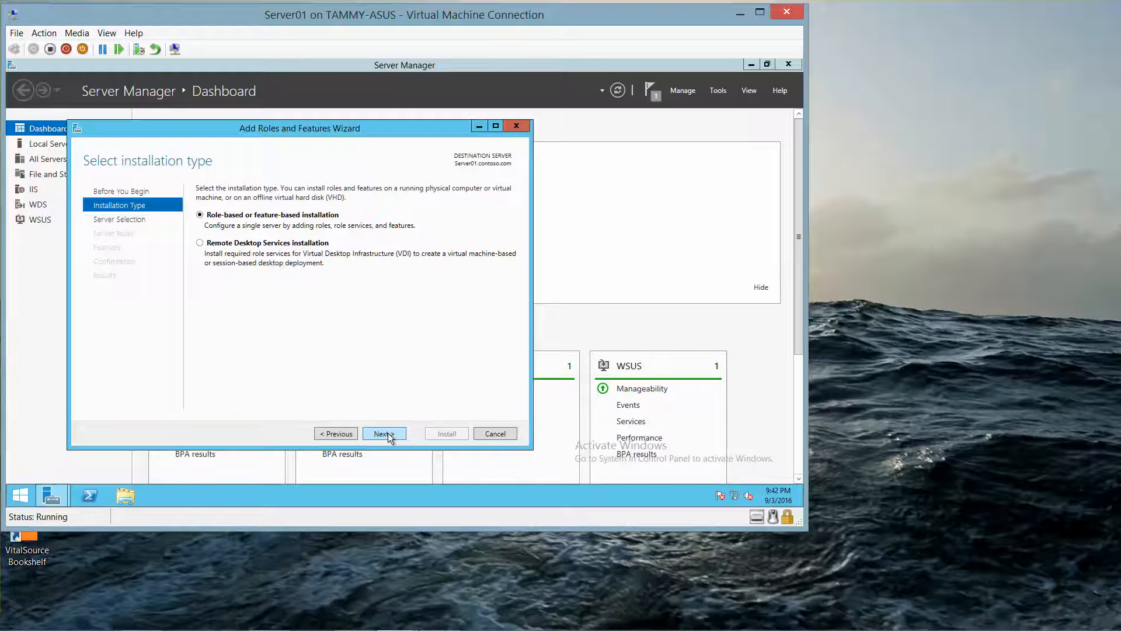
{"action": "left_click", "coordinate": [385, 433]}
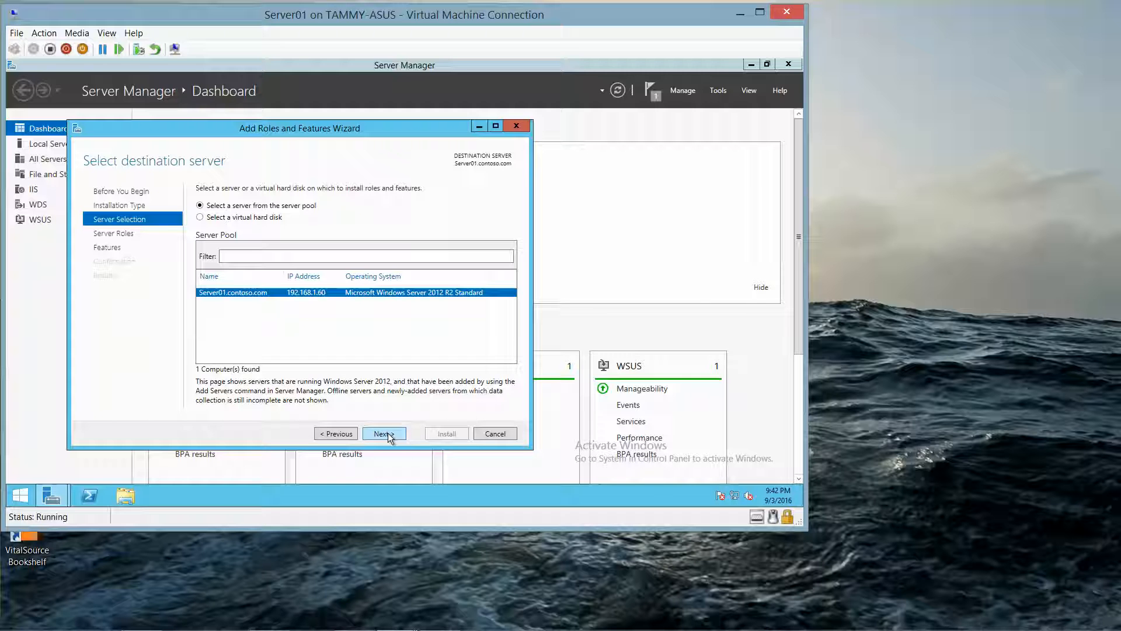
{"action": "left_click", "coordinate": [384, 433]}
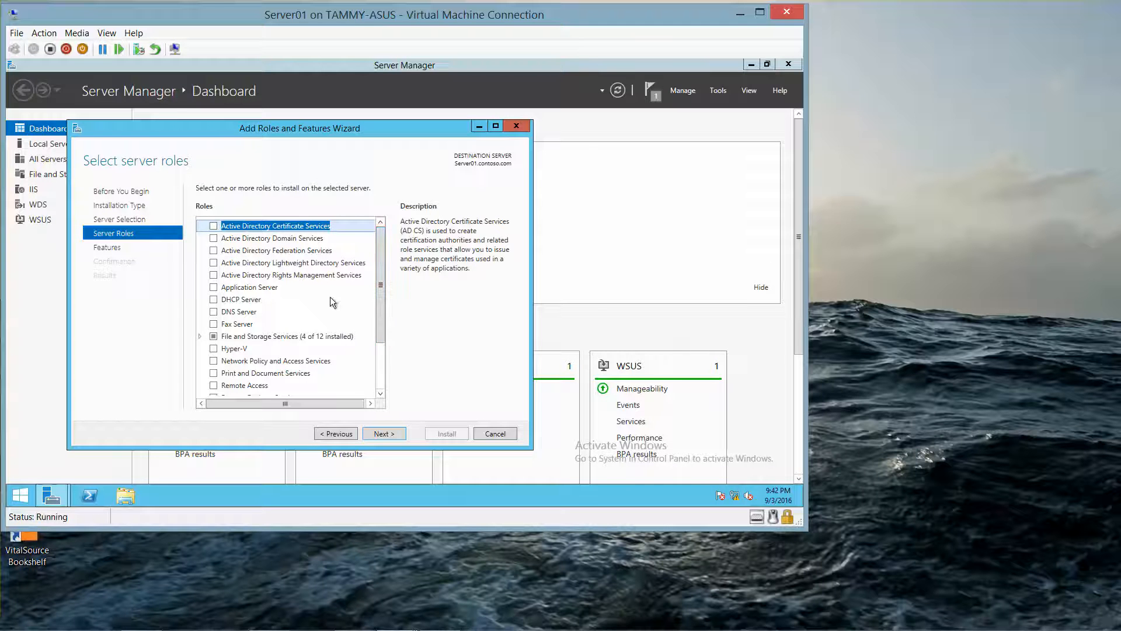
Select File Server Resource Manager plus its management tools and advance to the confirmation summary.
{"action": "left_click", "coordinate": [286, 336]}
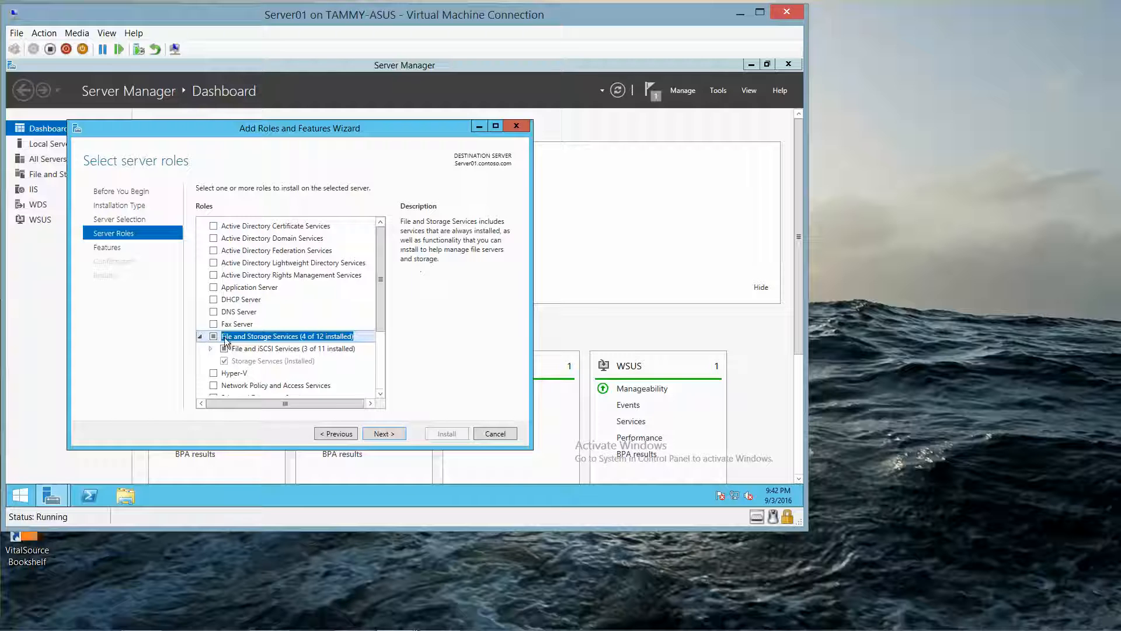
{"action": "scroll", "scroll_direction": "down", "scroll_amount": 3}
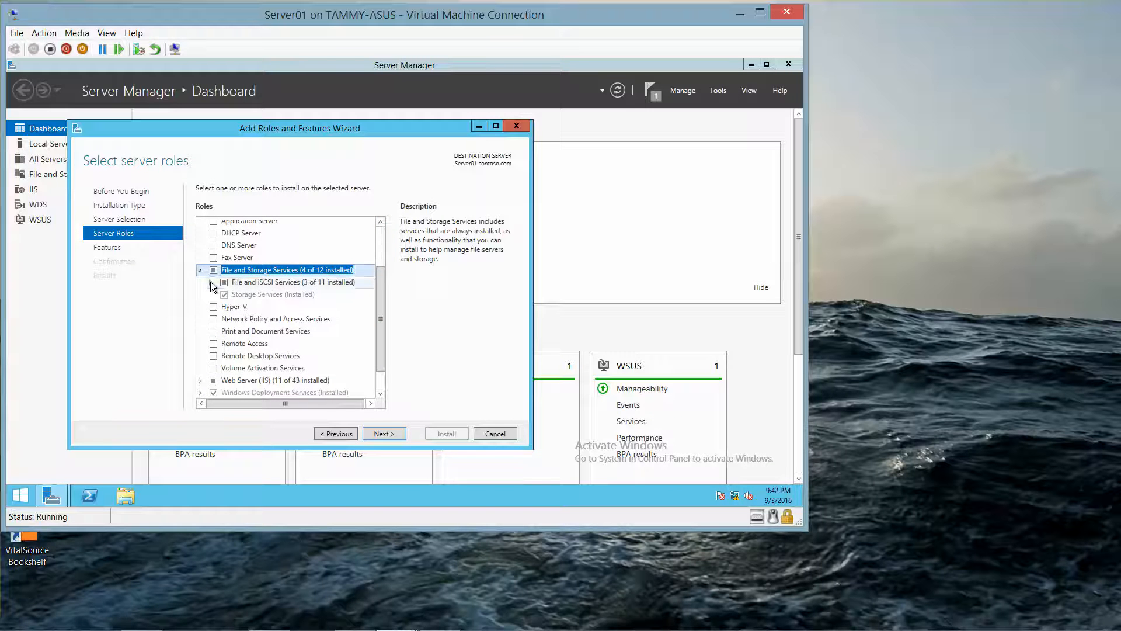
{"action": "left_click", "coordinate": [202, 282]}
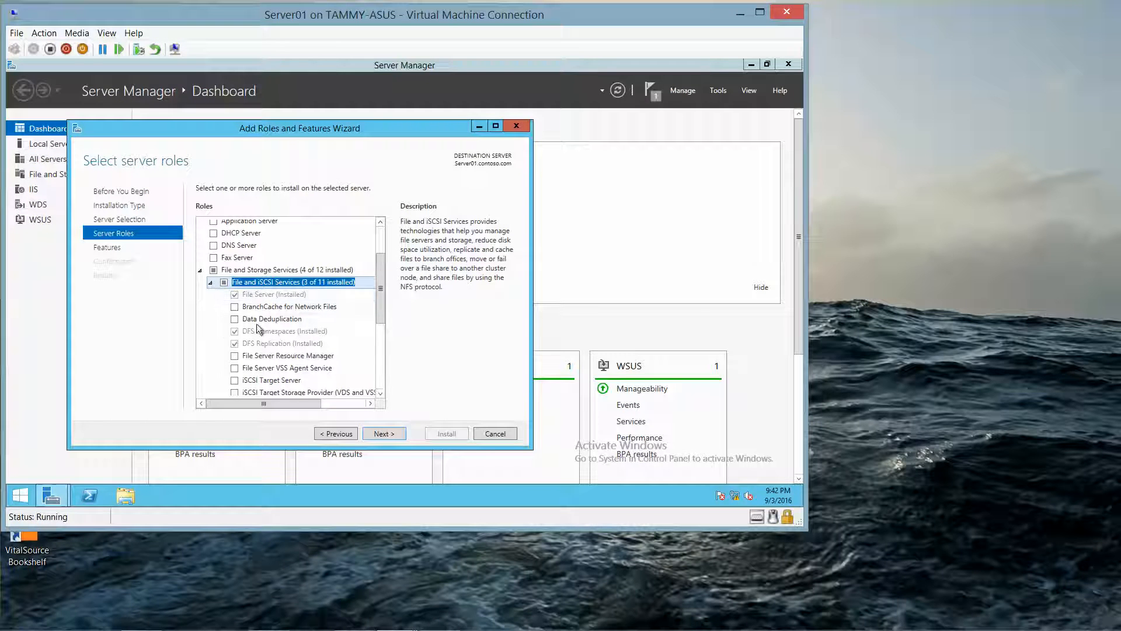
{"action": "left_click", "coordinate": [235, 356]}
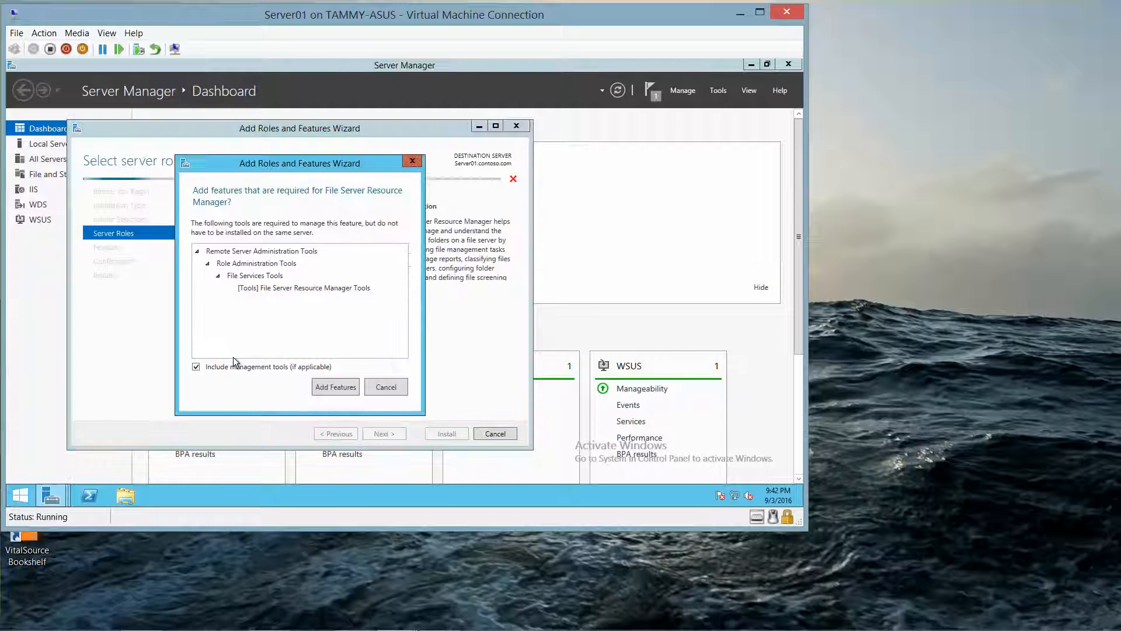
{"action": "left_click", "coordinate": [335, 386]}
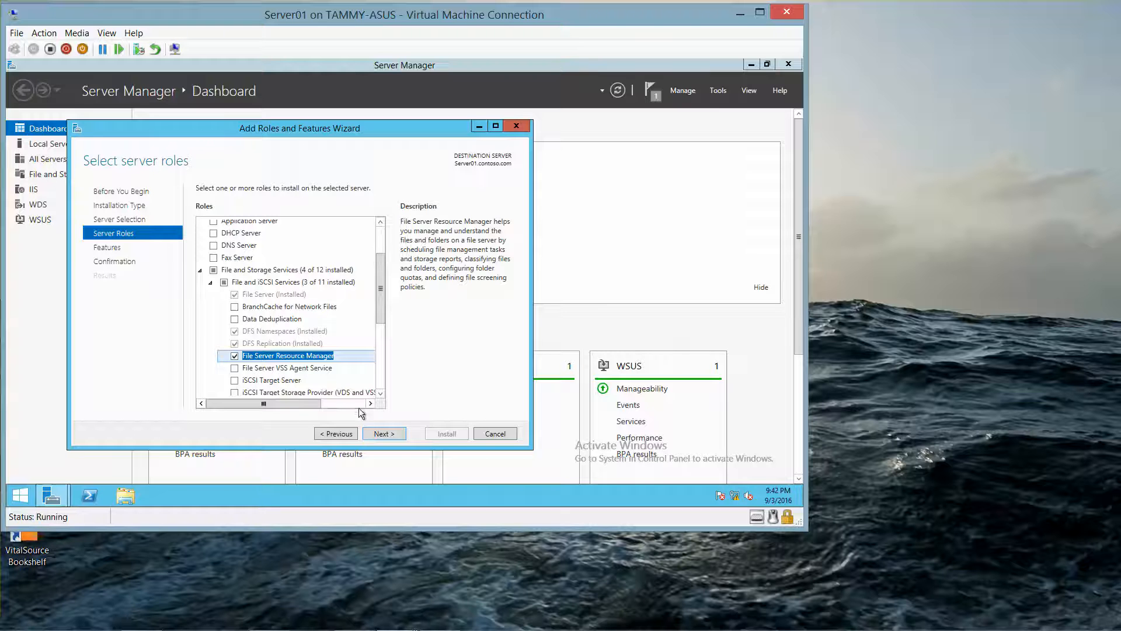
{"action": "left_click", "coordinate": [383, 432]}
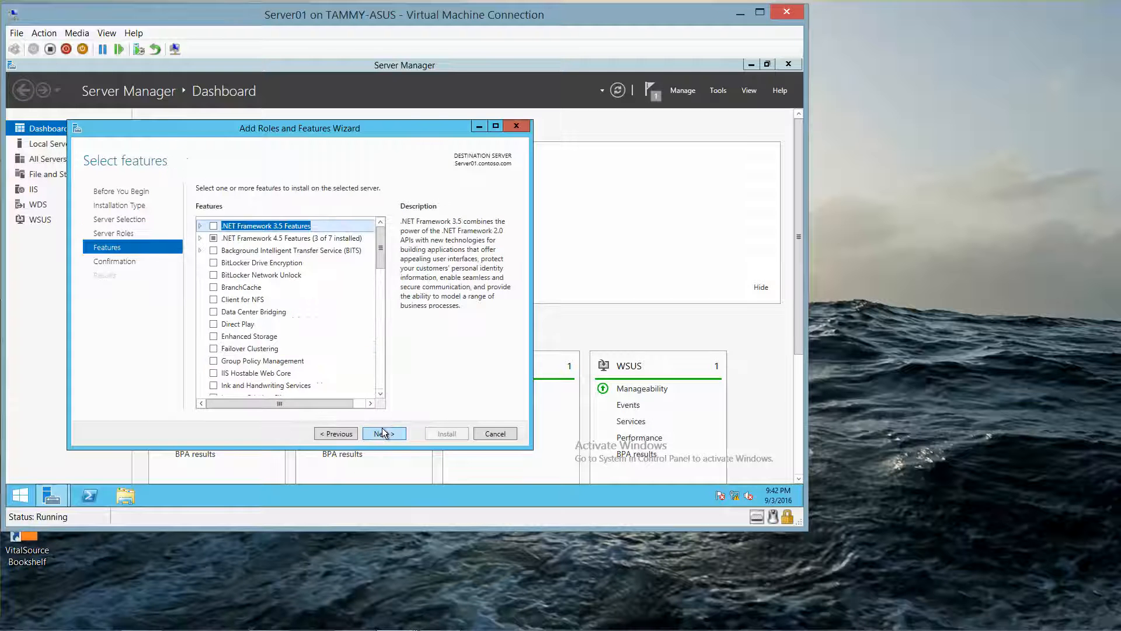
{"action": "left_click", "coordinate": [384, 434]}
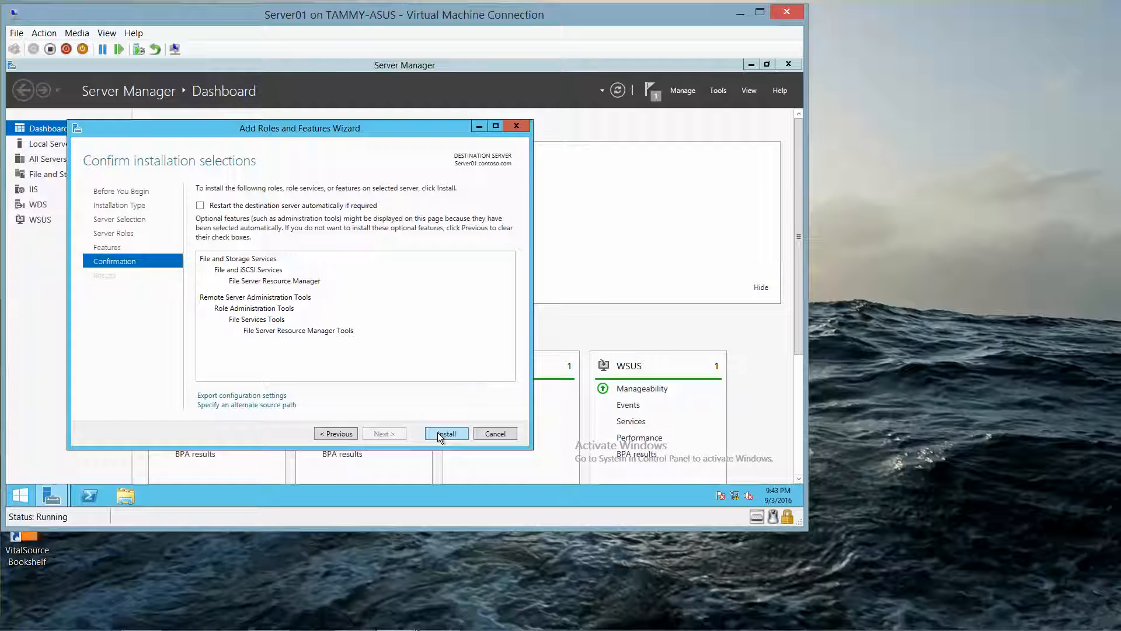
Install File Server Resource Manager and close the wizard after success is reported.
{"action": "left_click", "coordinate": [446, 433]}
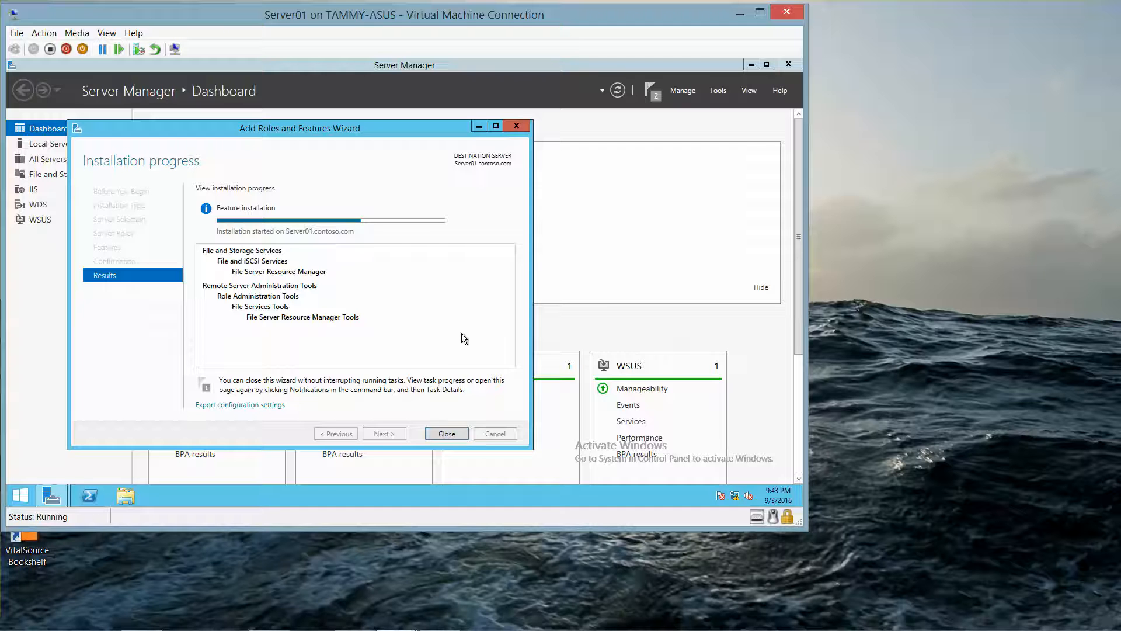
{"action": "mouse_move", "coordinate": [422, 310]}
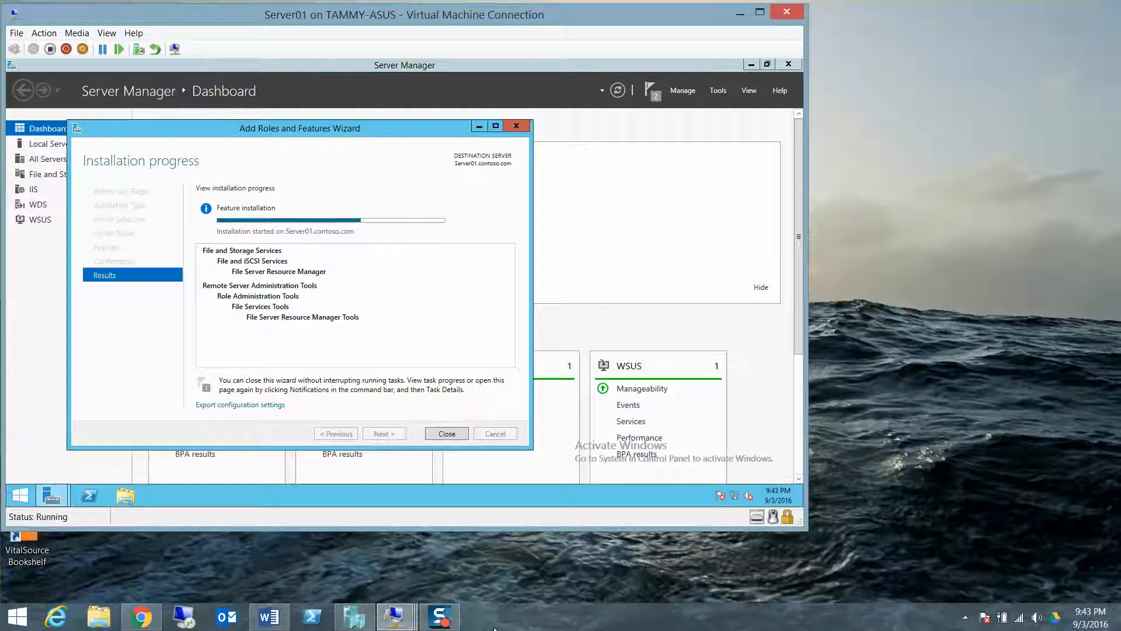
{"action": "left_click", "coordinate": [439, 615]}
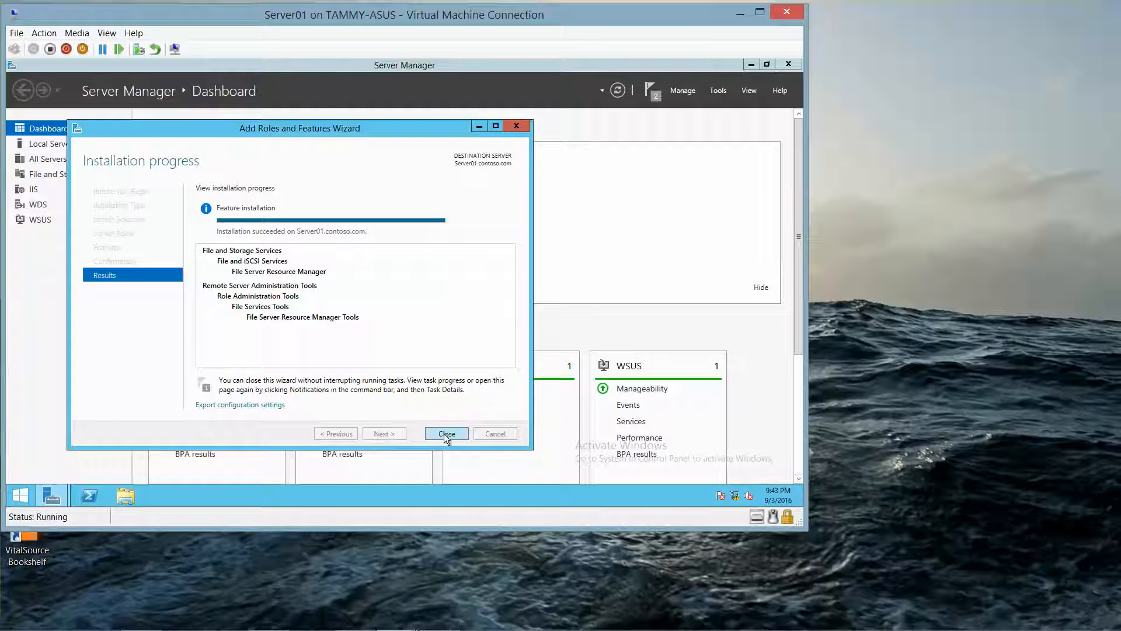
{"action": "left_click", "coordinate": [446, 433]}
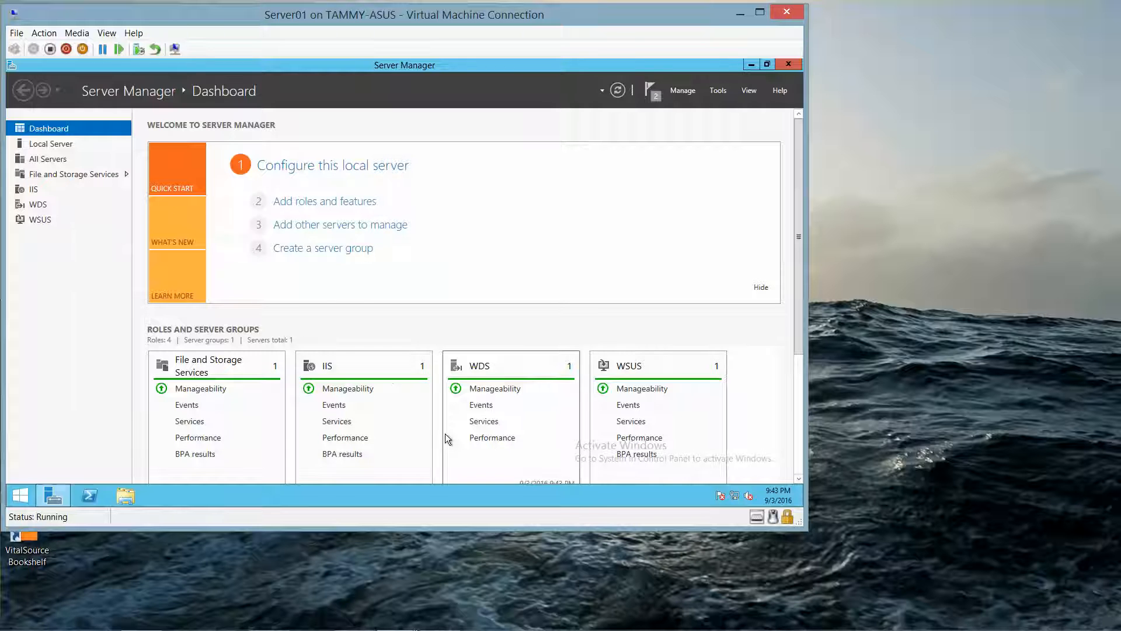